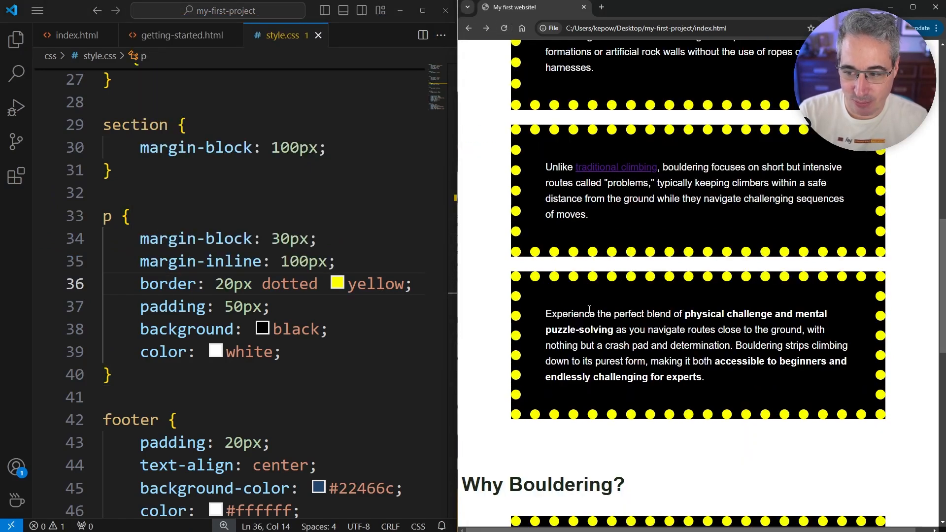
pyautogui.moveTo(615, 282)
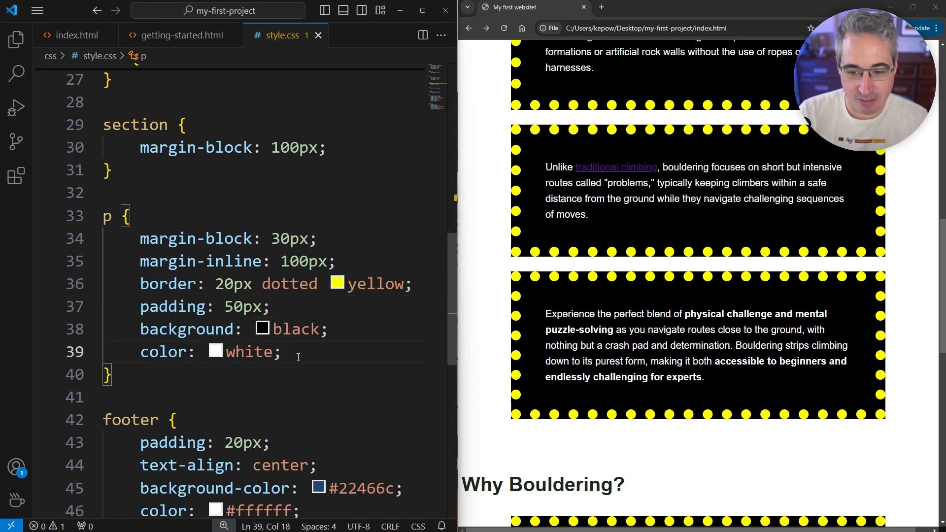
# Add an inline-size: 400px declaration after color: white; in the p rule and save
pyautogui.press('Enter')
pyautogui.write('inline-size: ;')
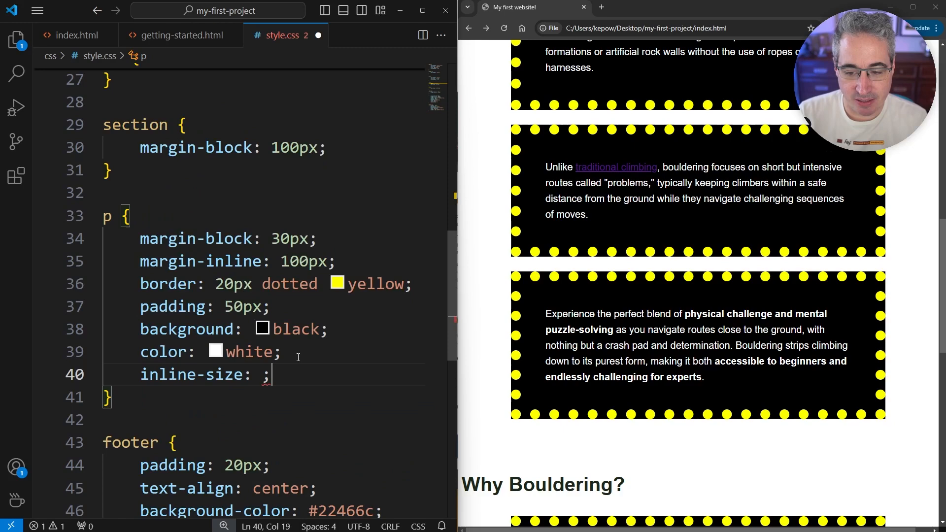
pyautogui.write('400px')
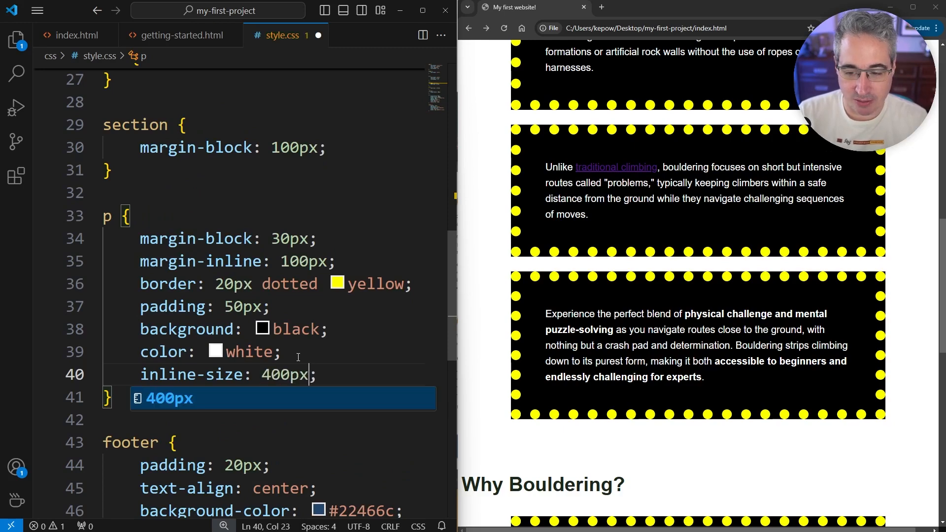
pyautogui.press('ctrl+s')
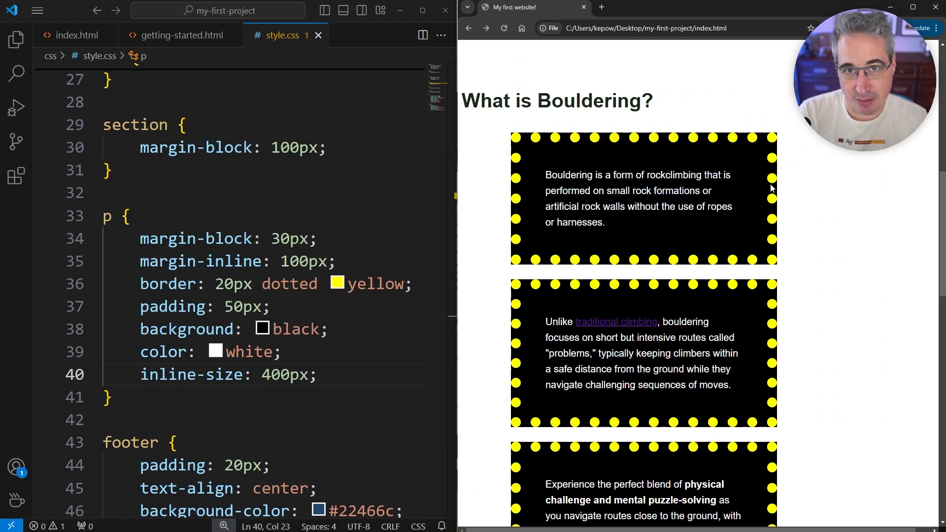
pyautogui.moveTo(783, 202)
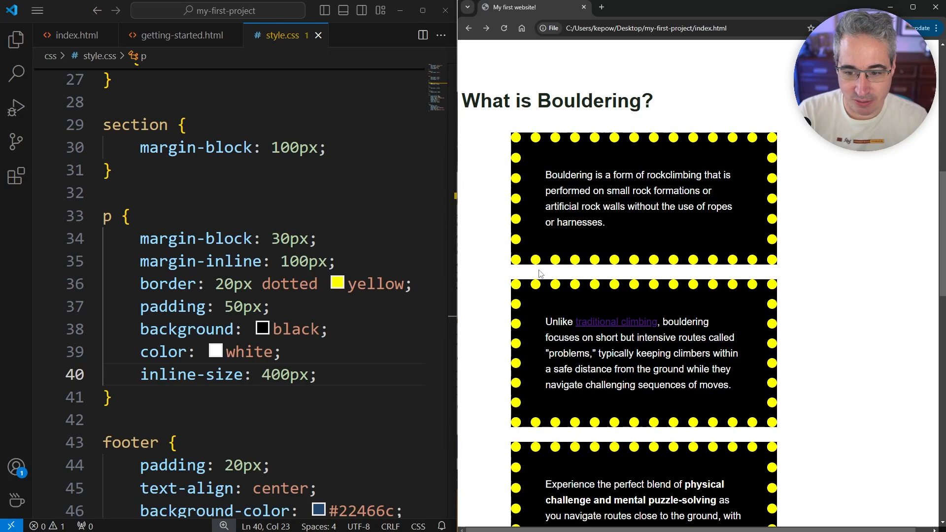
pyautogui.doubleClick(241, 306)
pyautogui.write('10')
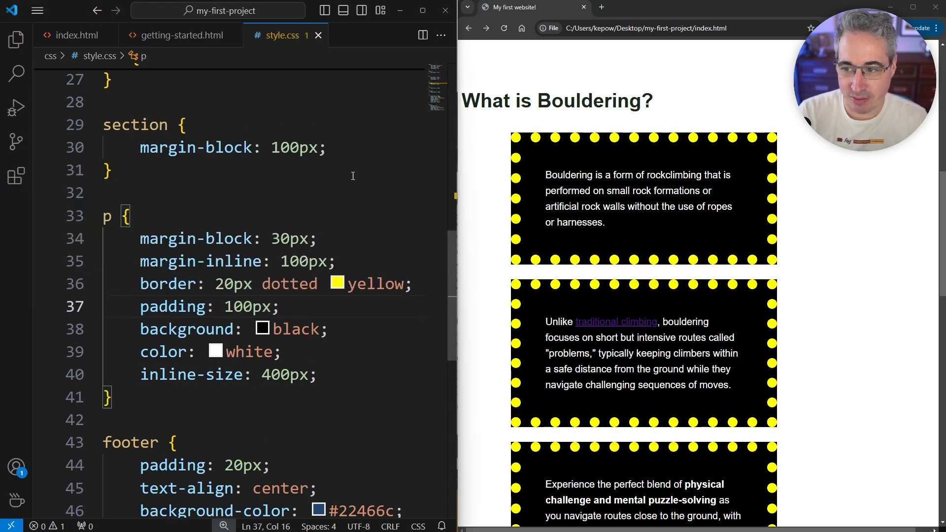
pyautogui.scroll(3)
pyautogui.write('2')
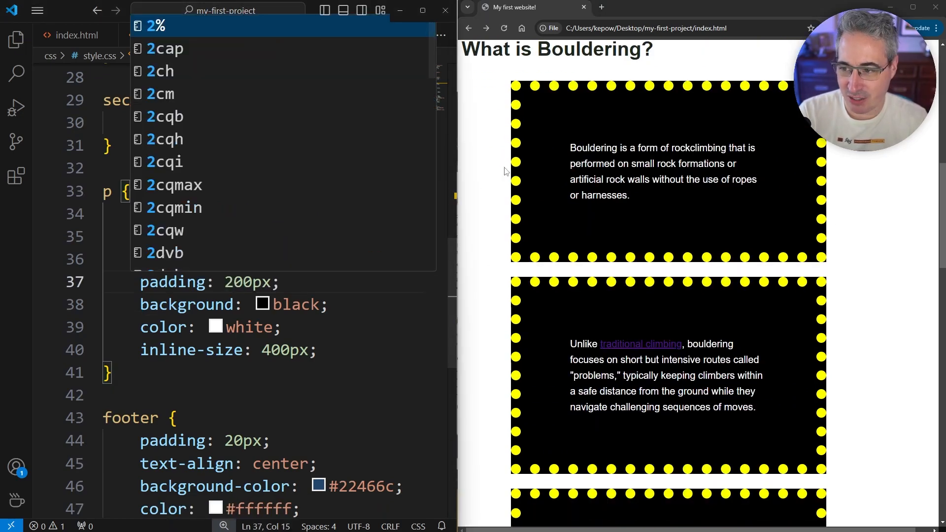
pyautogui.click(505, 28)
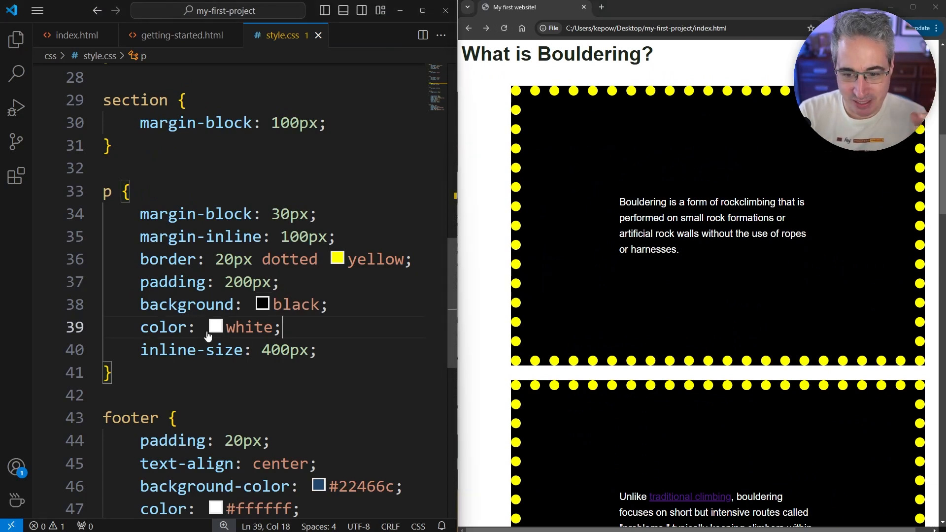
pyautogui.press('enter')
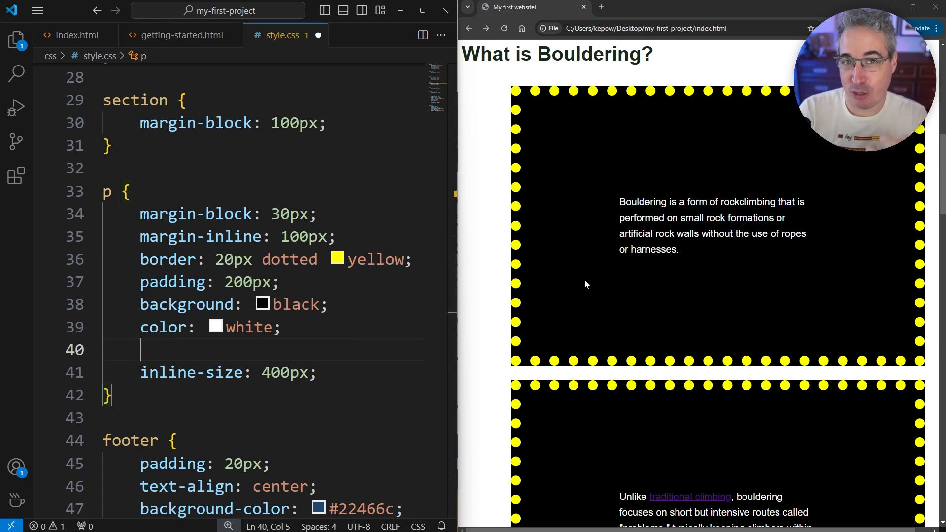
pyautogui.moveTo(593, 263)
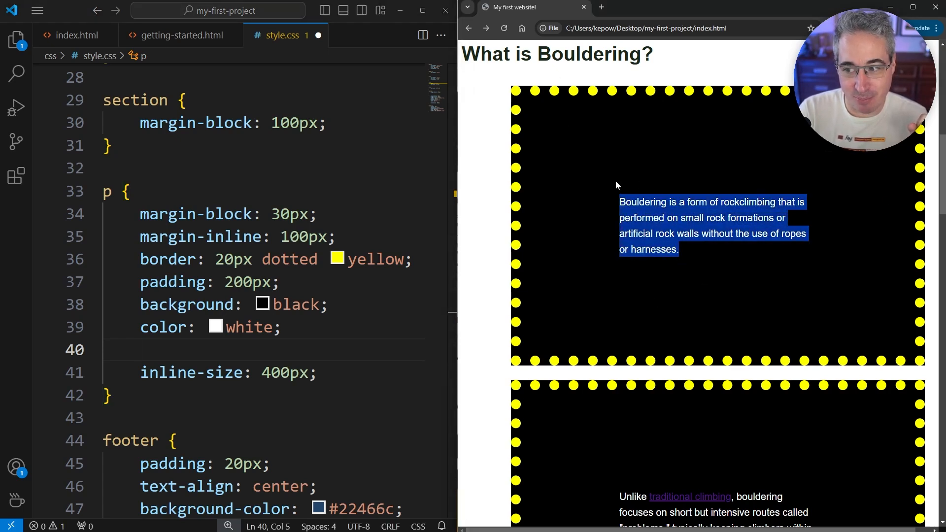
pyautogui.moveTo(832, 253)
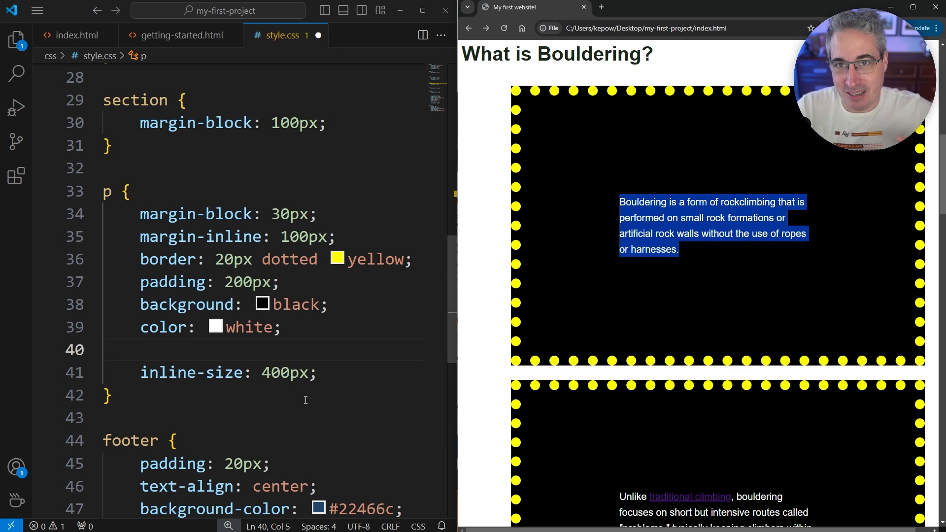
pyautogui.moveTo(657, 320)
pyautogui.write('5')
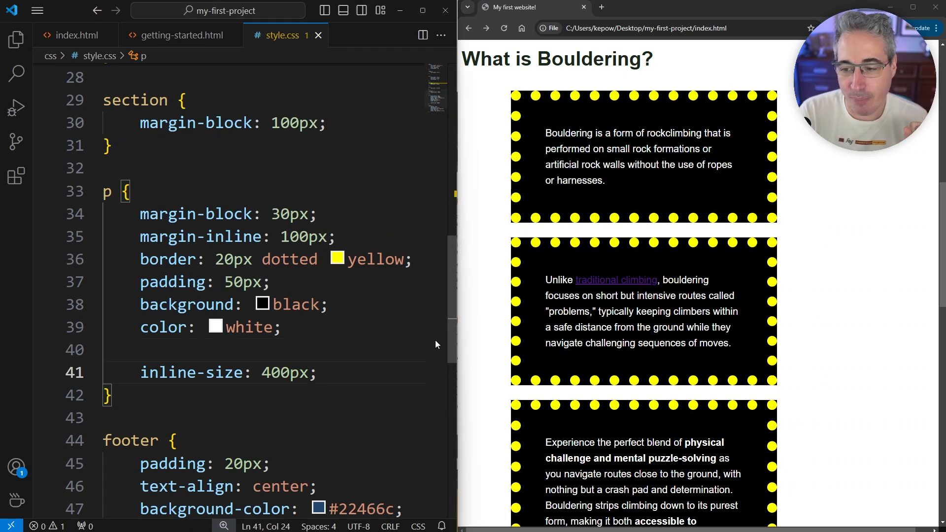
# Insert * { box-sizing: border-box; } at the top of style.css and reload the browser preview
pyautogui.scroll(3)
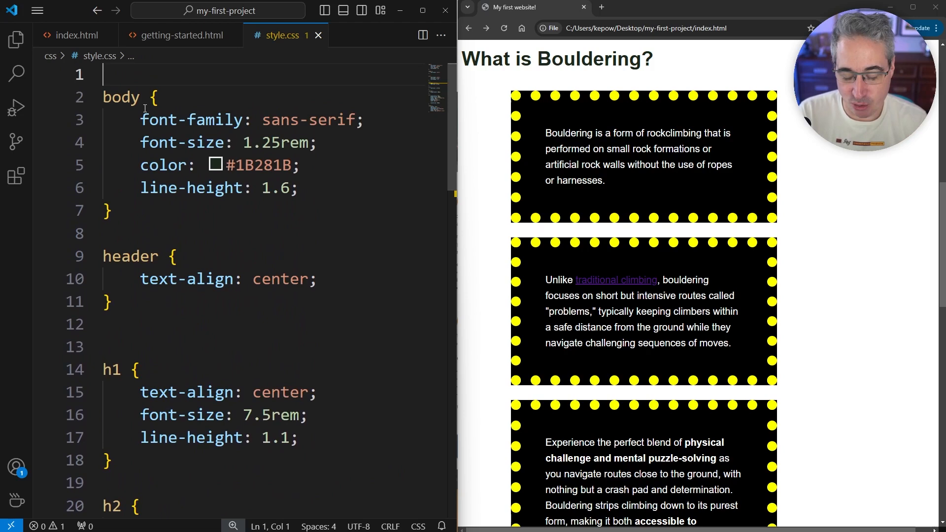
pyautogui.press('Enter')
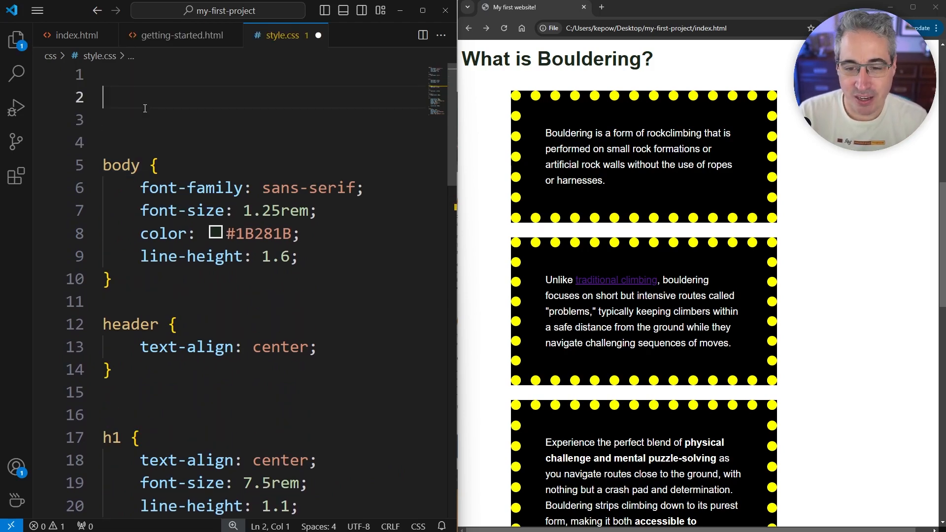
pyautogui.write('*')
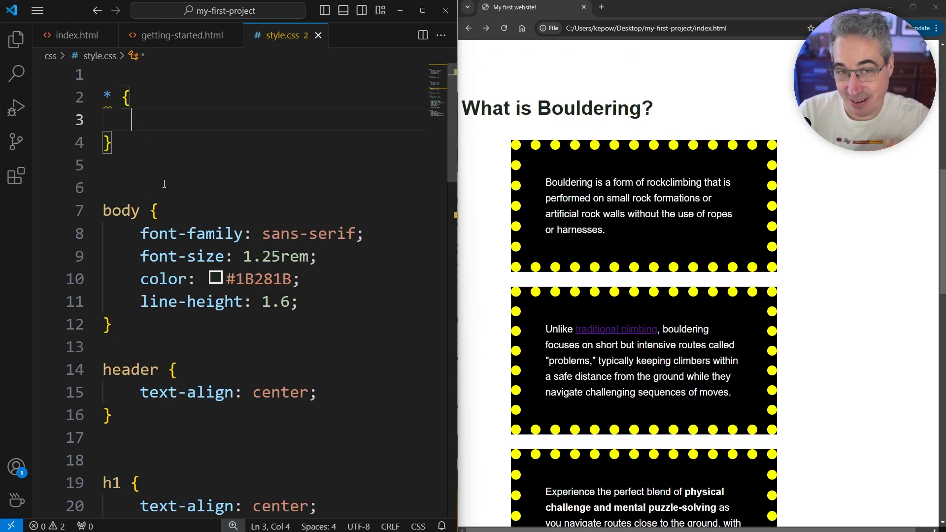
pyautogui.write('box-zi')
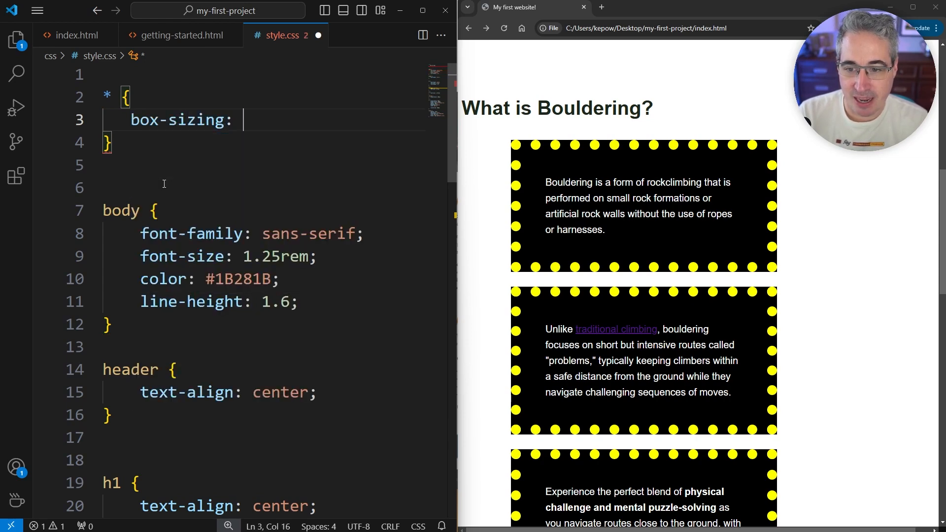
pyautogui.write('border-box;')
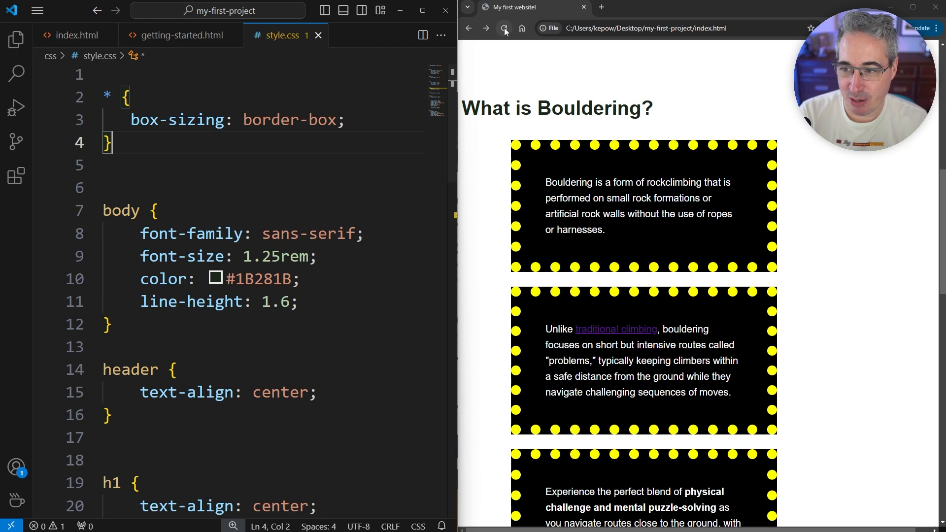
pyautogui.click(504, 28)
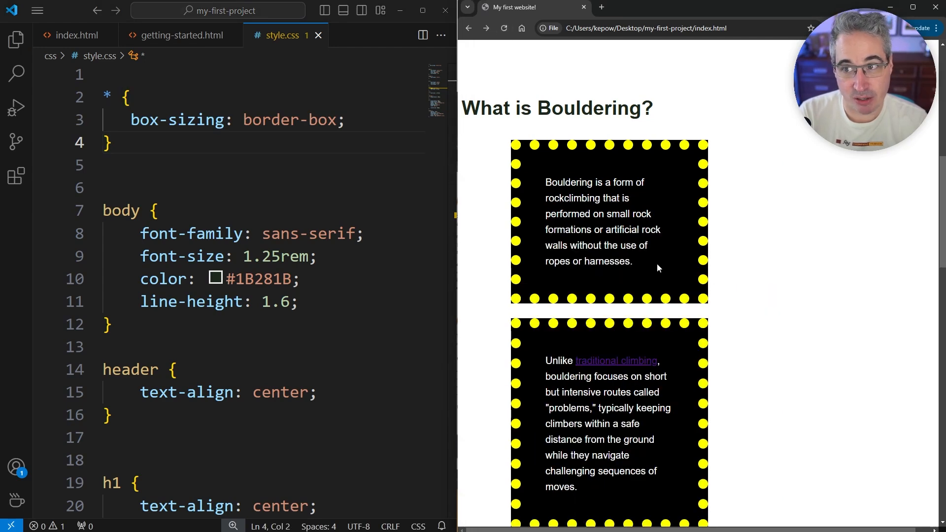
# Scroll to the p rule's 50px padding and dismiss the padding property explanation
pyautogui.scroll(-3)
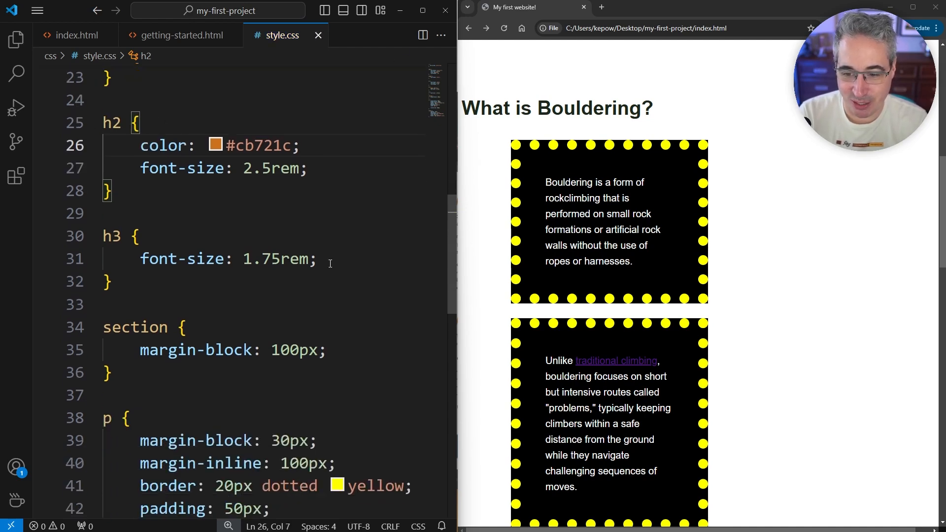
pyautogui.scroll(-3)
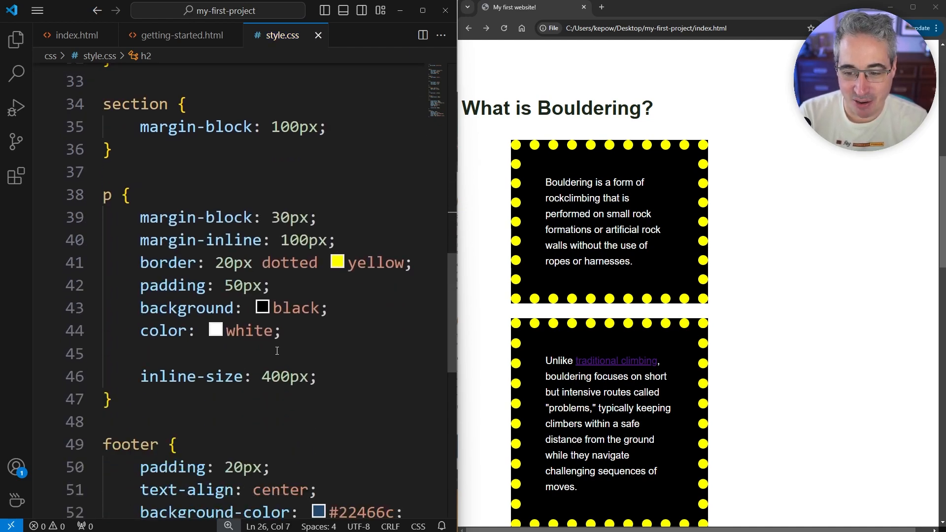
pyautogui.scroll(3)
pyautogui.write('10')
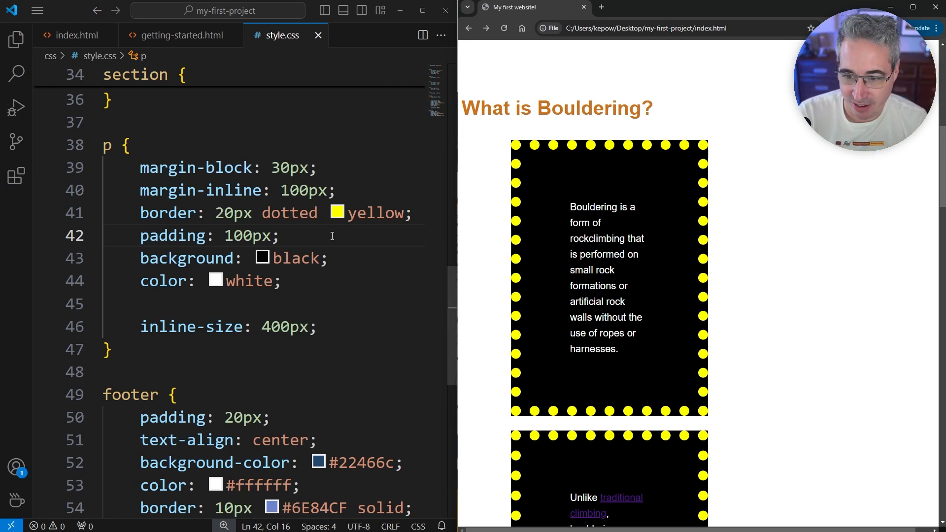
pyautogui.moveTo(173, 236)
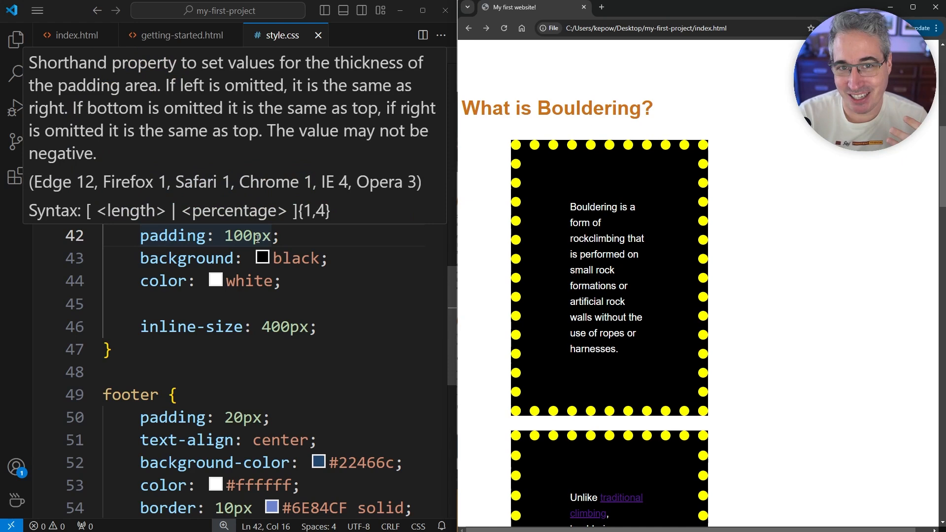
pyautogui.click(344, 326)
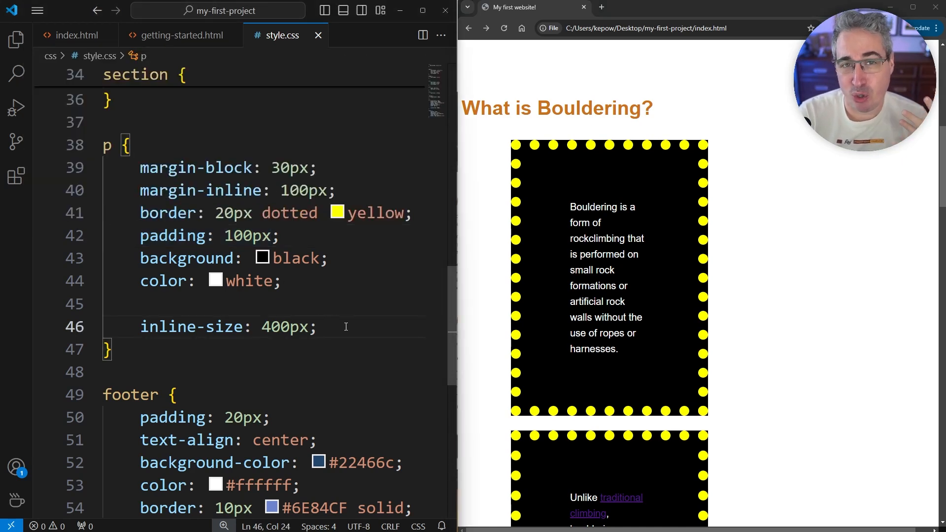
pyautogui.moveTo(651, 269)
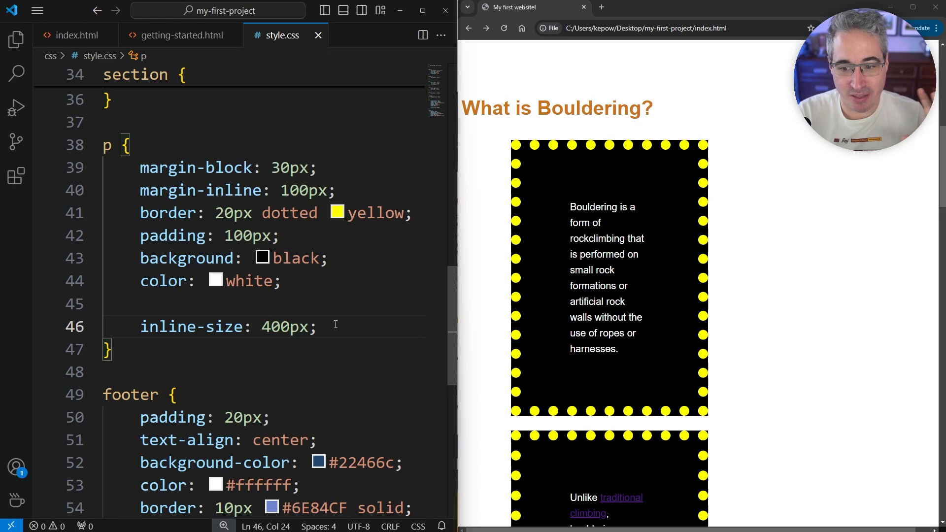
pyautogui.moveTo(354, 328)
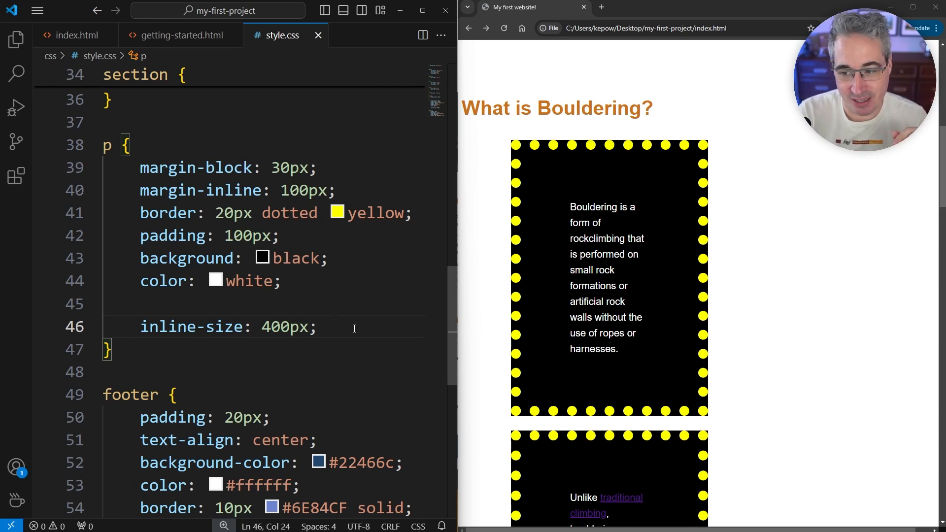
# Return to the top of style.css, click through the editor and select a run of code
pyautogui.scroll(3)
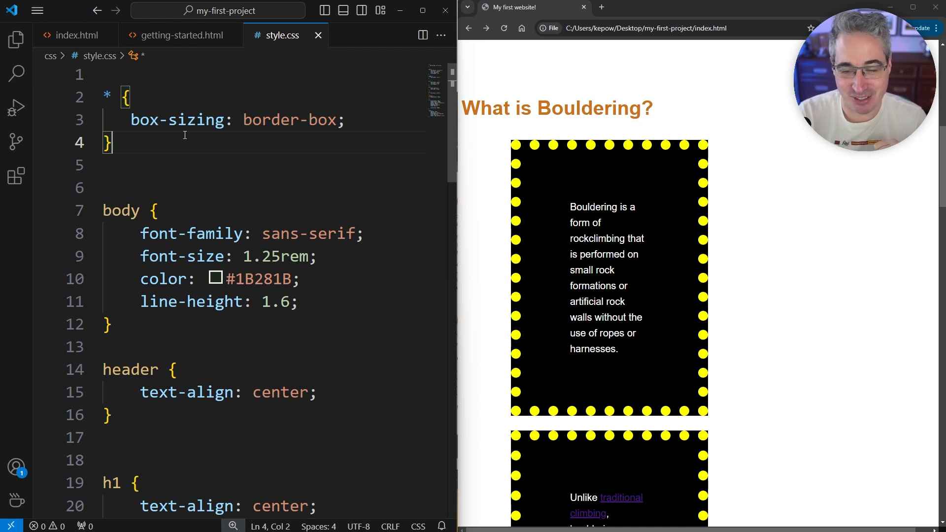
pyautogui.moveTo(382, 108)
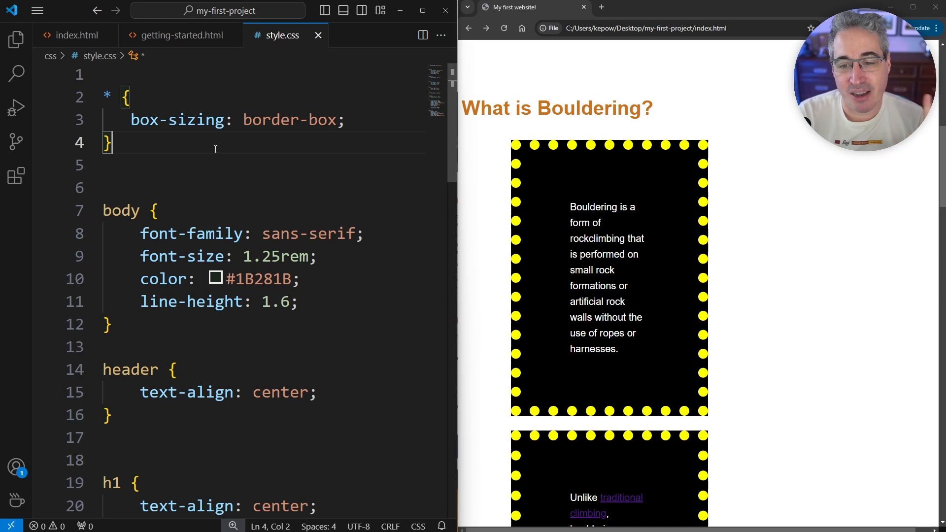
pyautogui.moveTo(179, 119)
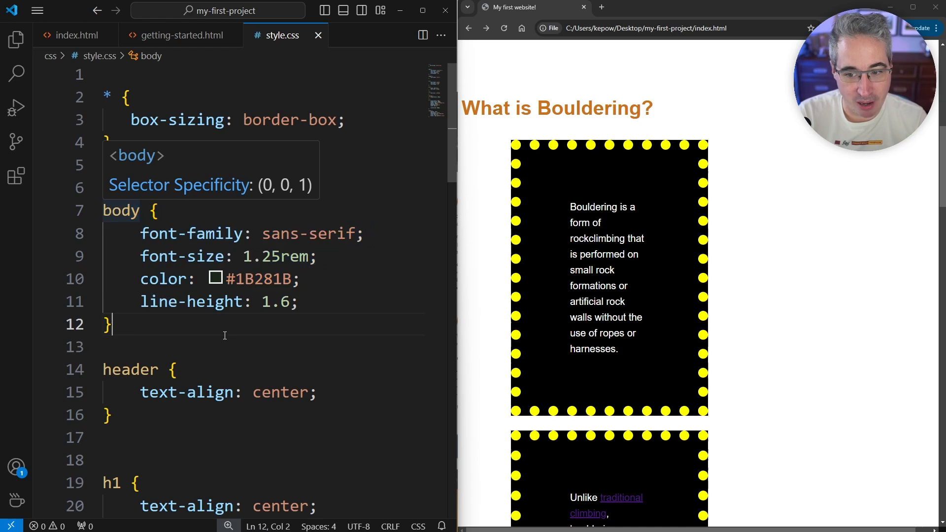
pyautogui.click(344, 346)
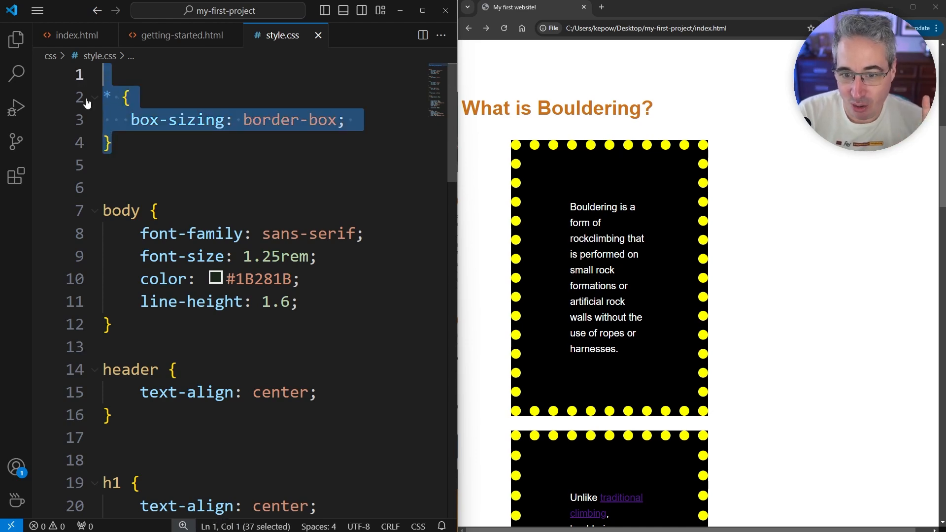
pyautogui.click(137, 163)
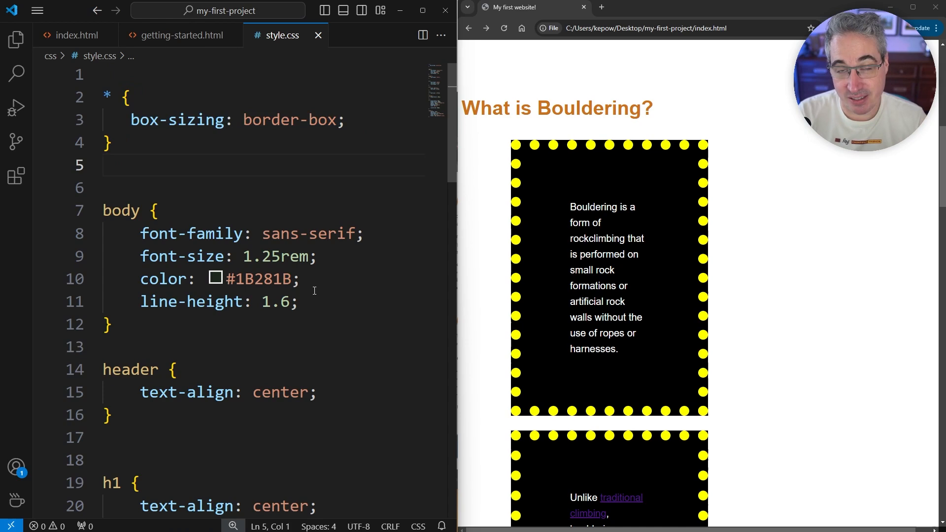
pyautogui.click(331, 323)
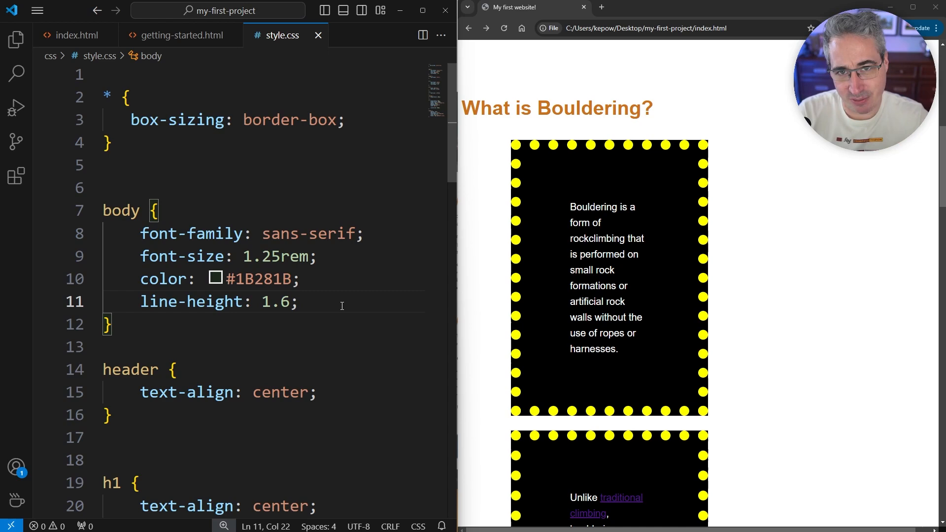
pyautogui.moveTo(379, 334)
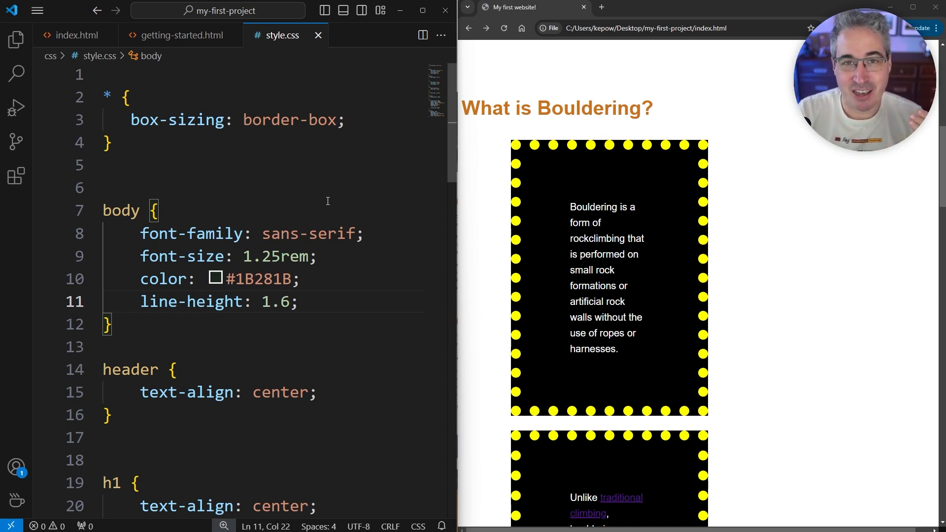
pyautogui.click(313, 210)
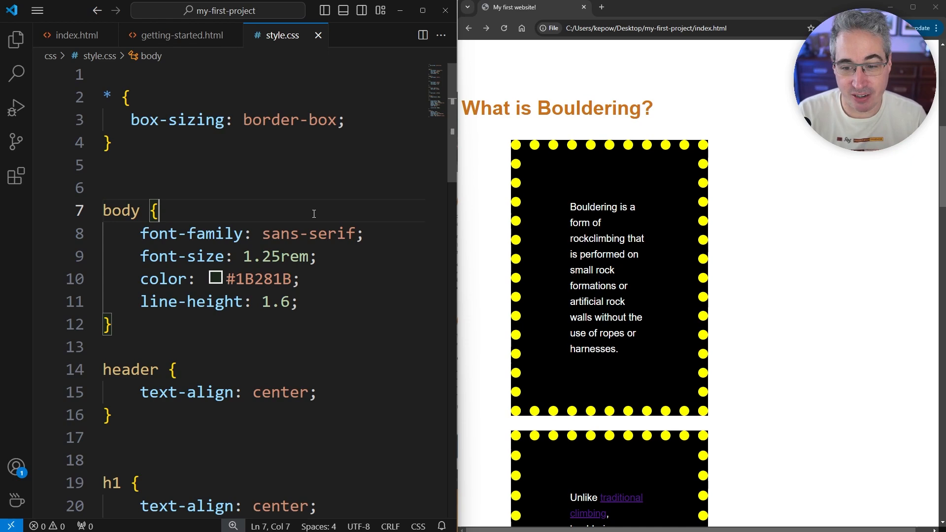
pyautogui.moveTo(251, 183)
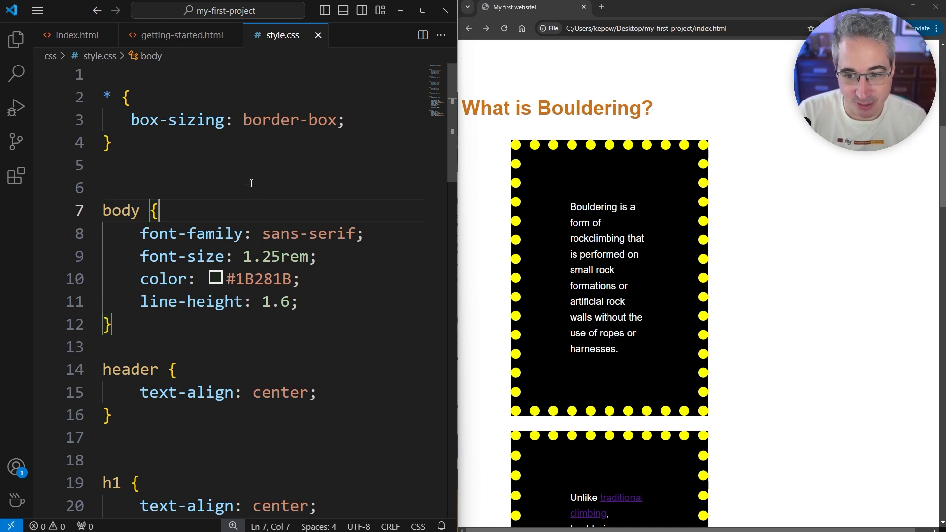
pyautogui.moveTo(105, 97); pyautogui.dragTo(349, 120)
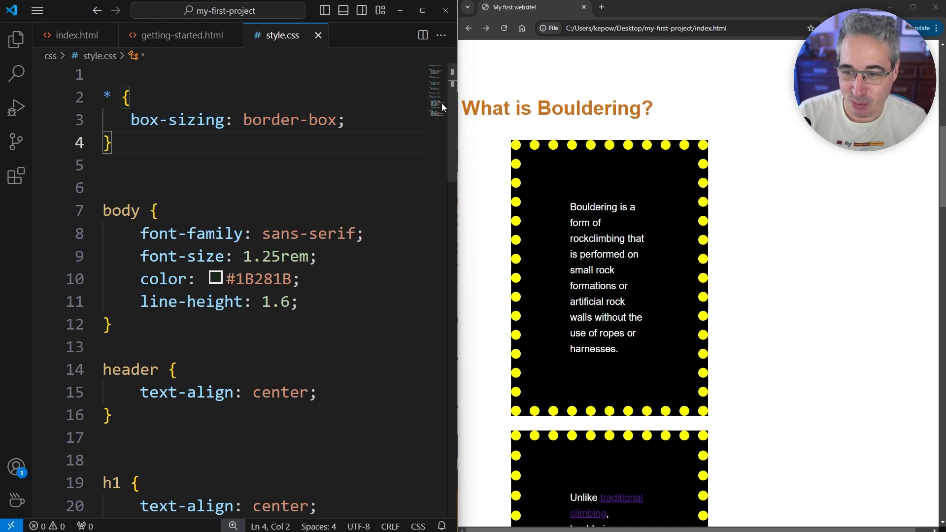
# Delete the selected p { … } block so footer follows the section rule
pyautogui.scroll(-3)
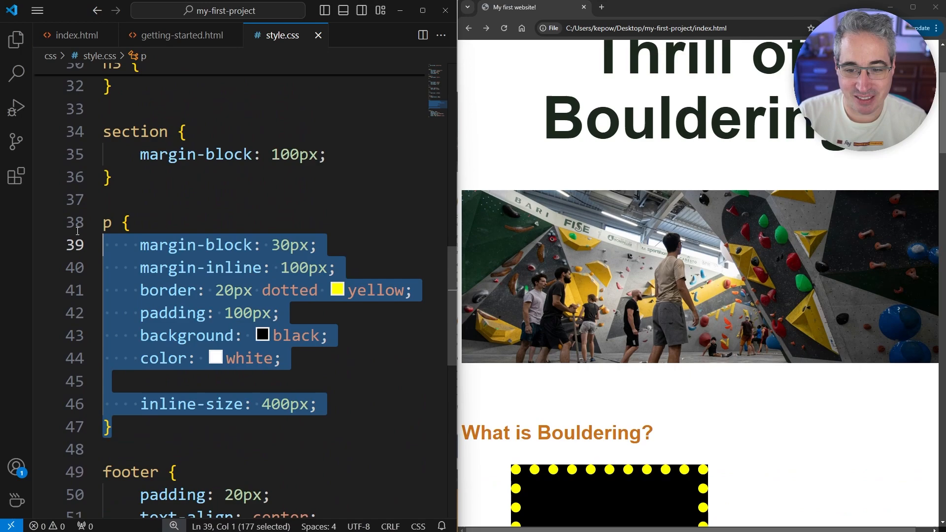
pyautogui.press('Delete')
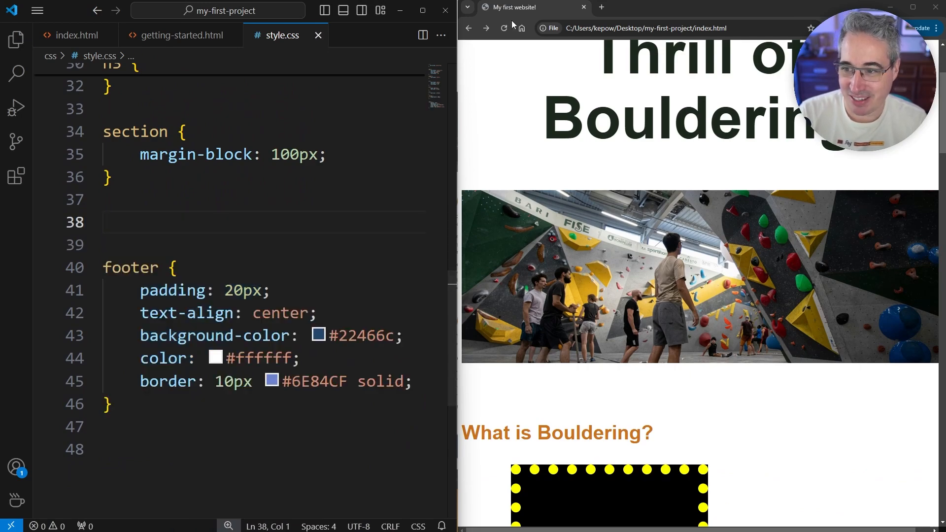